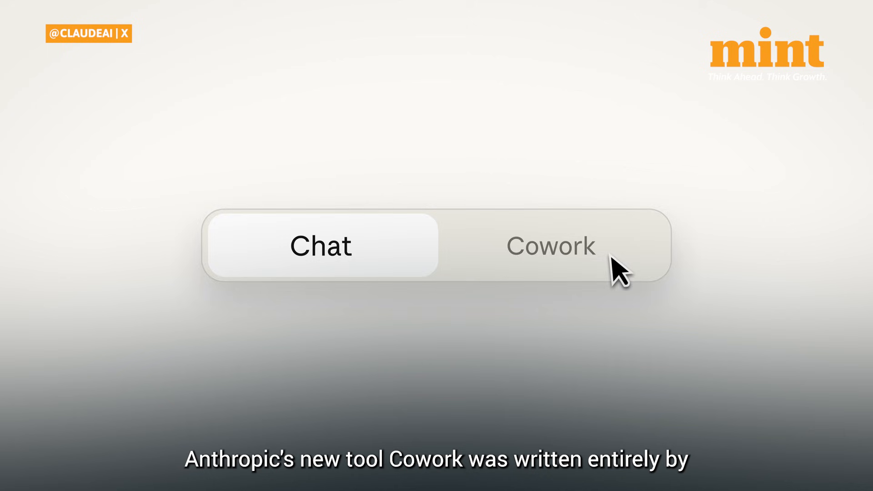
# - Ask Claude to organize the desktop files and folders in Cowork mode
pyautogui.click(550, 247)
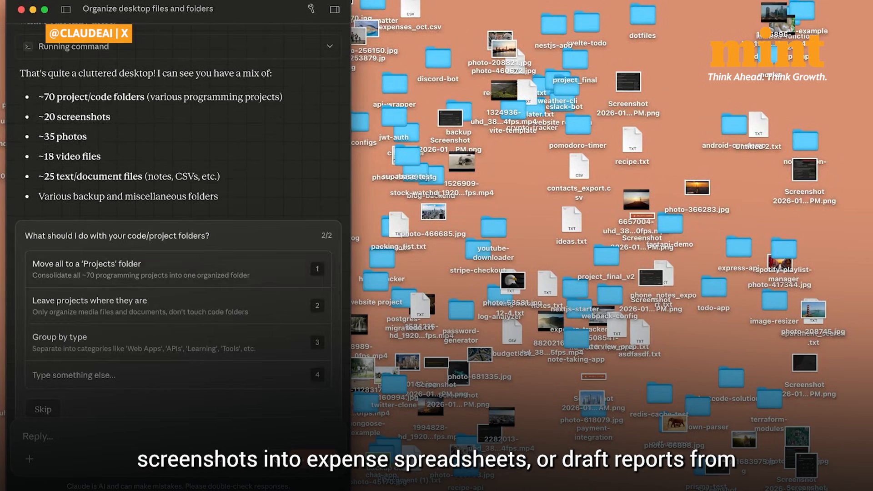
# - Select Cowork on the Chat/Cowork mode toggle
pyautogui.click(86, 269)
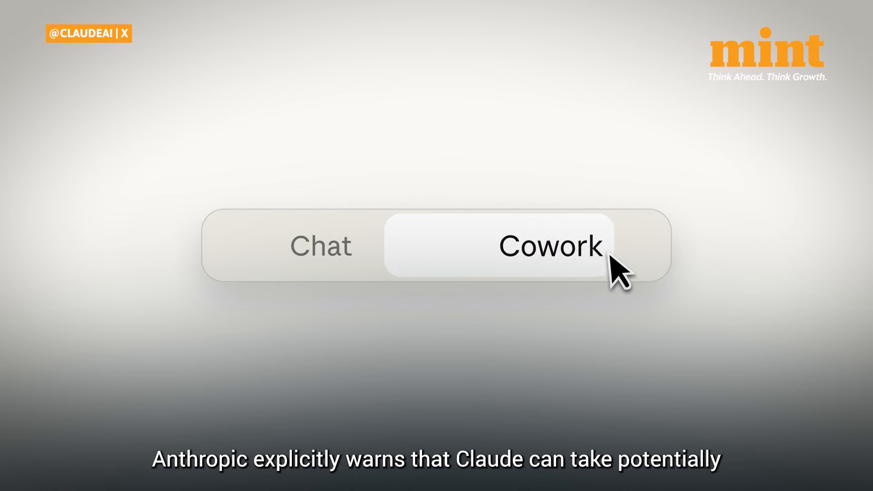
# - Expand the Artifacts panel listing Meeting summaries, Action items and Team standup deck
pyautogui.click(550, 247)
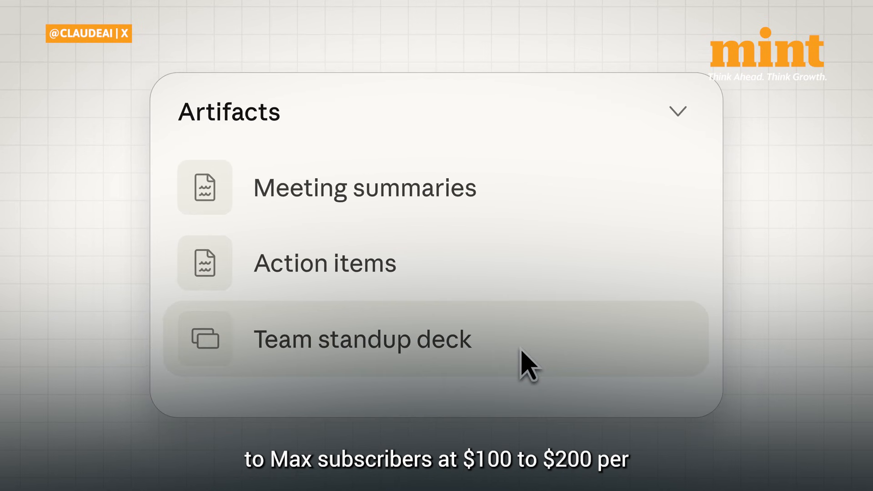
# - Draft a new prompt reading "claude..." in the message box
pyautogui.click(361, 340)
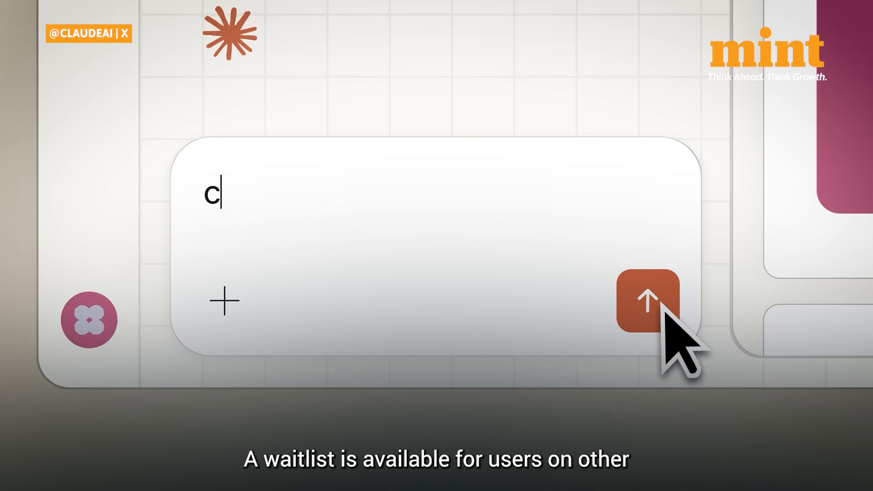
pyautogui.write('laude...')
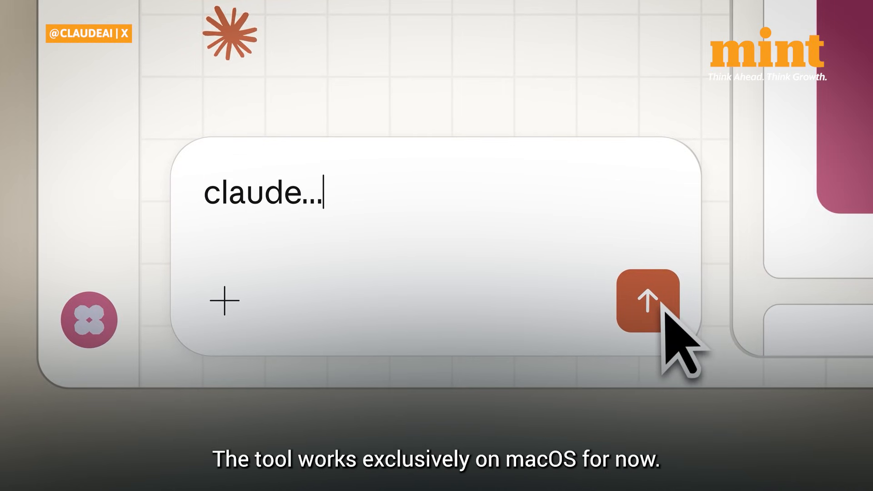